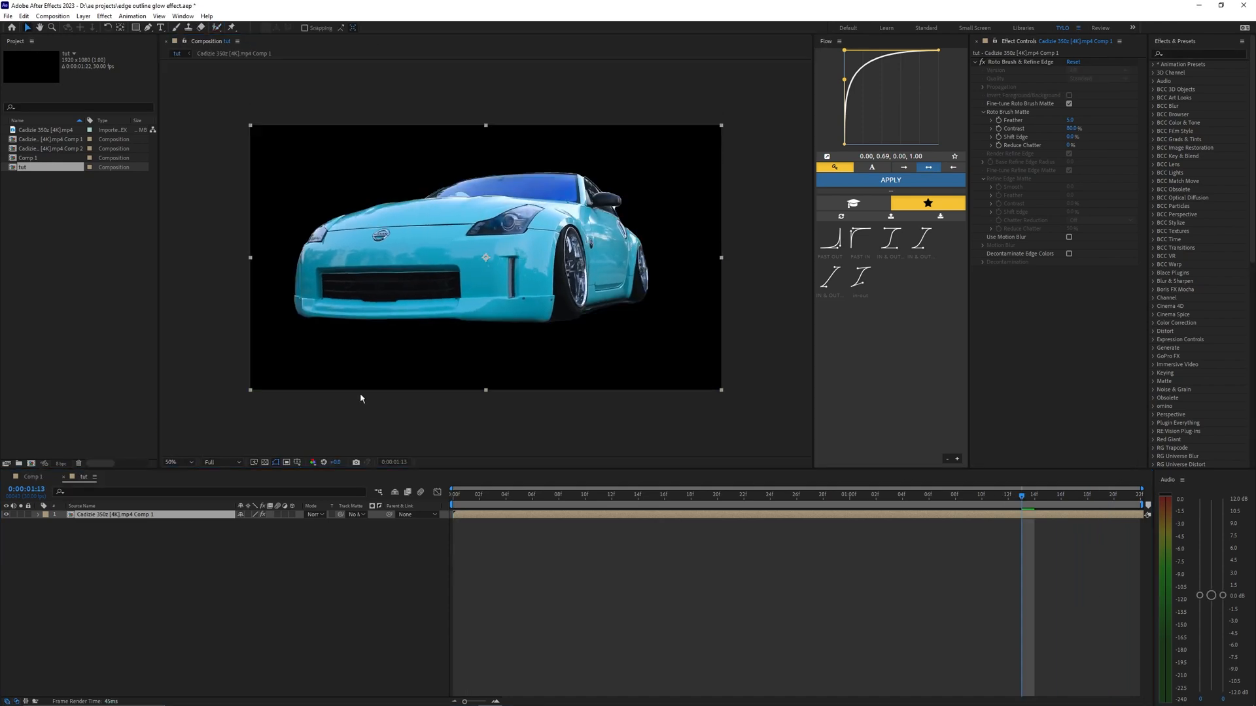
# Duplicate the car footage layer so background shows beneath the rotoscoped car.
pyautogui.click(717, 495)
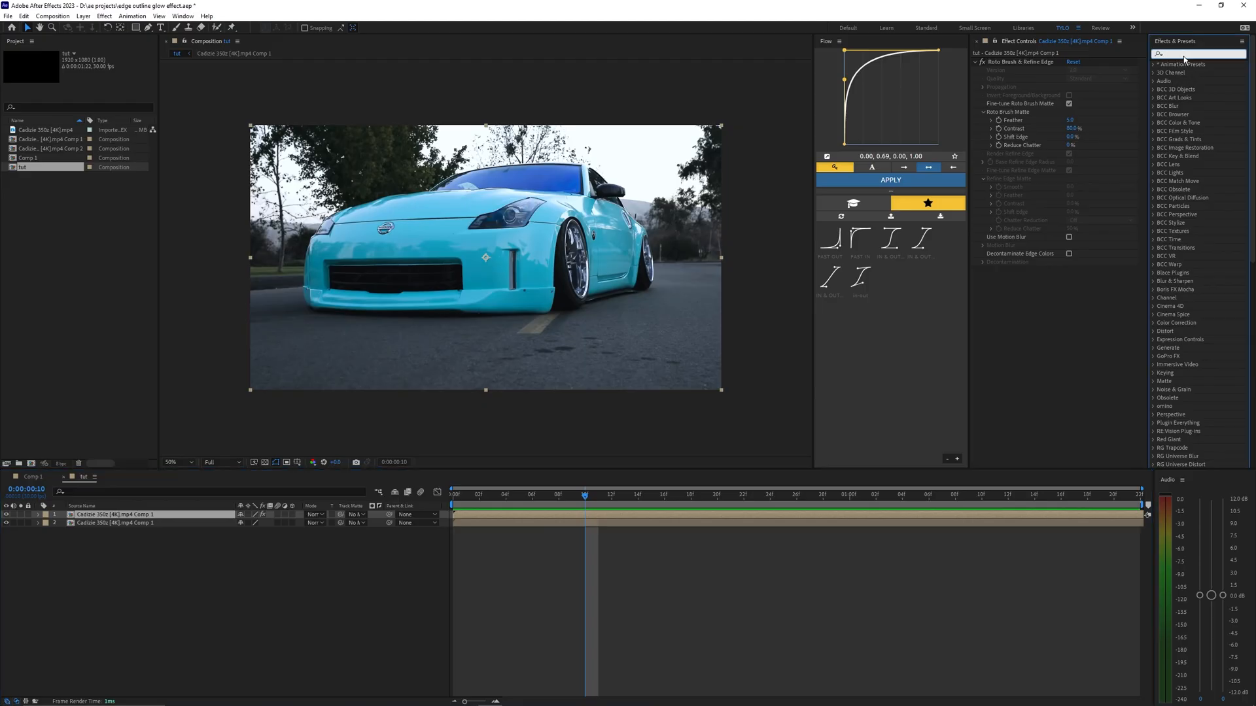
# Search 'find' and apply an inverted Find Edges effect to the top car layer.
pyautogui.write('find')
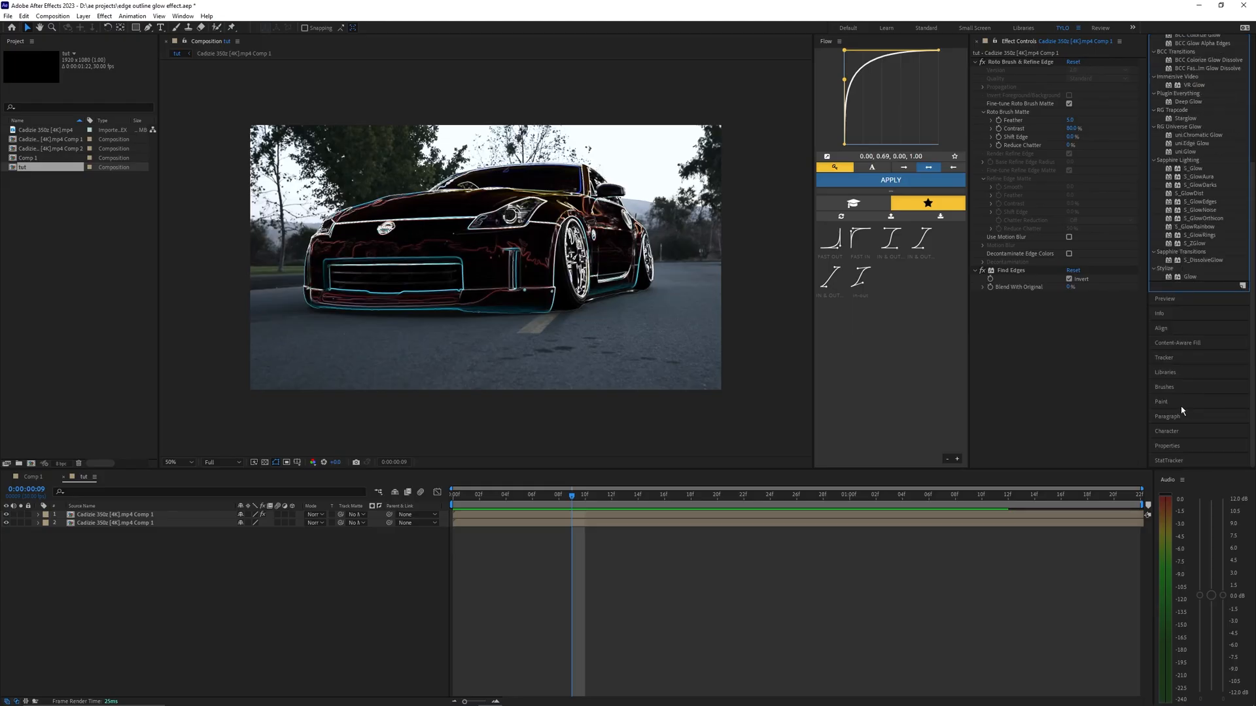
# Apply Stylize > Glow after Find Edges and adjust its Threshold, Radius and Intensity.
pyautogui.scroll(-3)
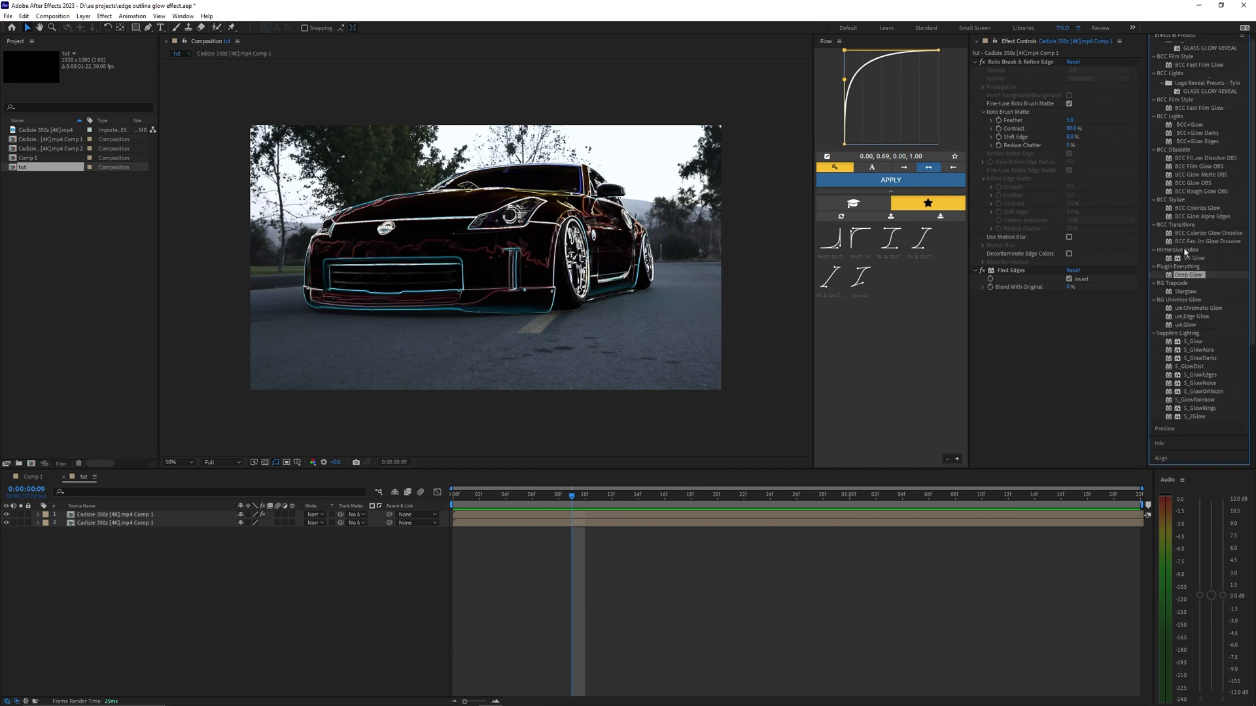
pyautogui.scroll(-3)
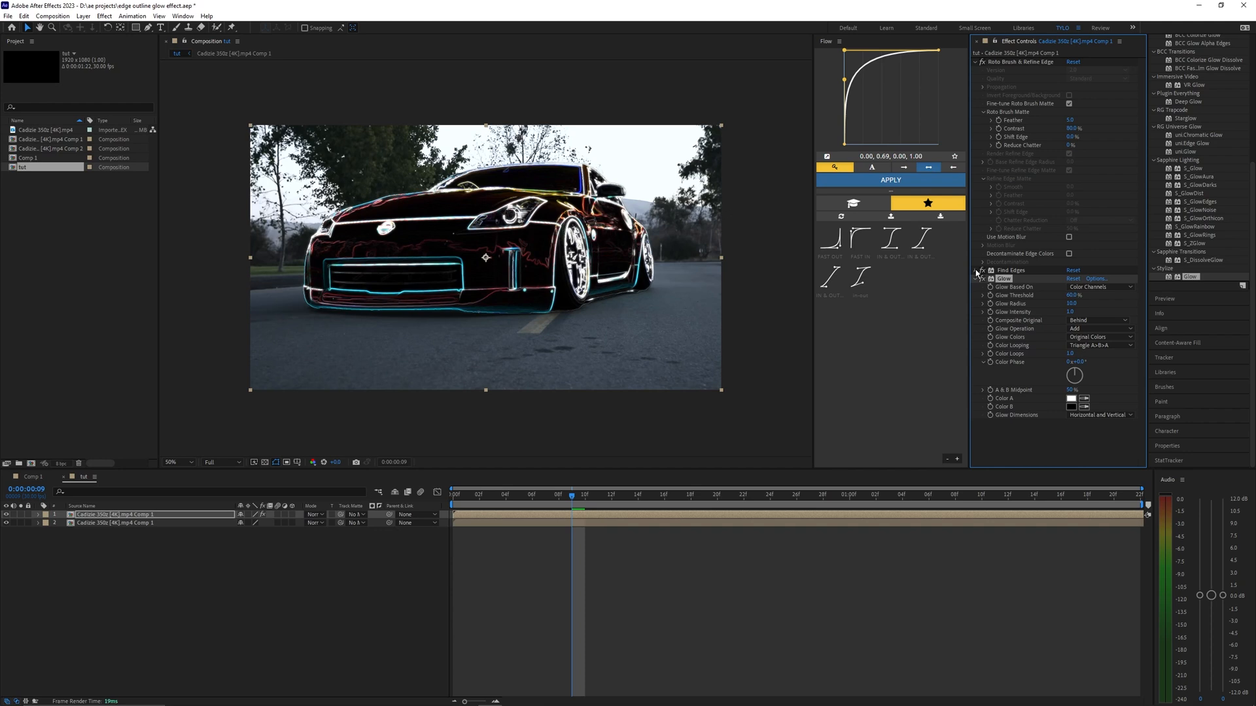
pyautogui.click(982, 270)
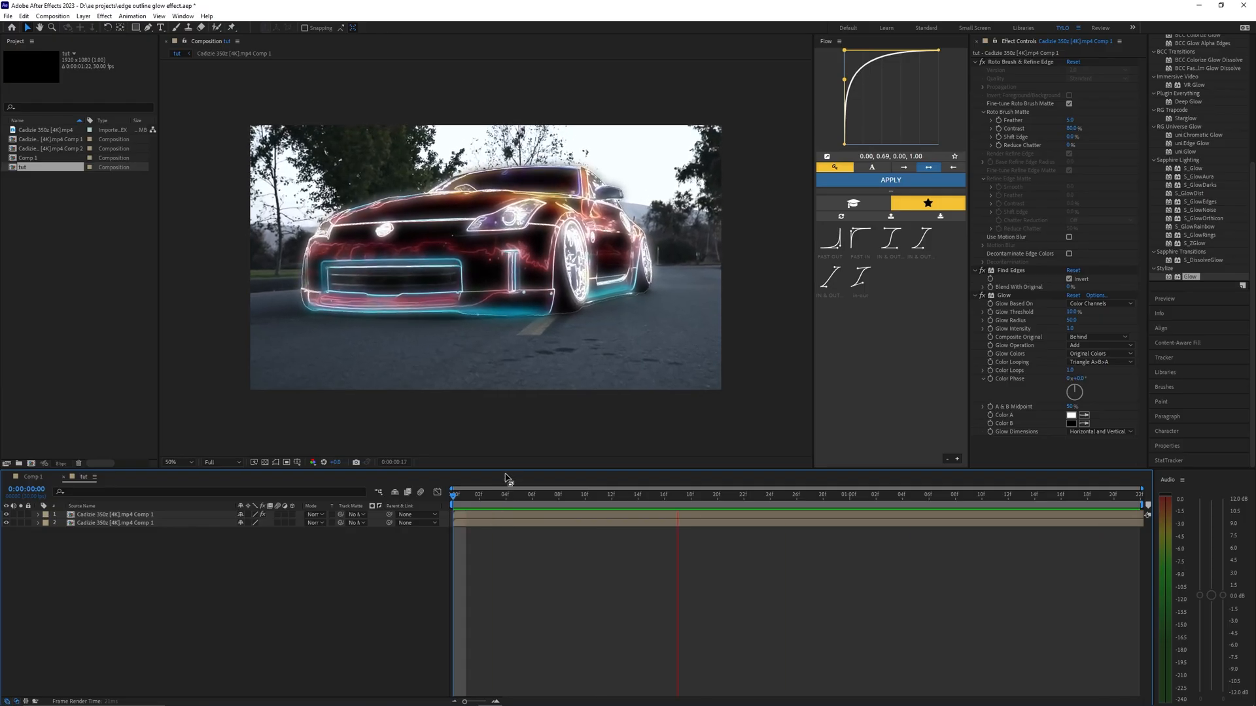
pyautogui.click(599, 494)
pyautogui.write('hue')
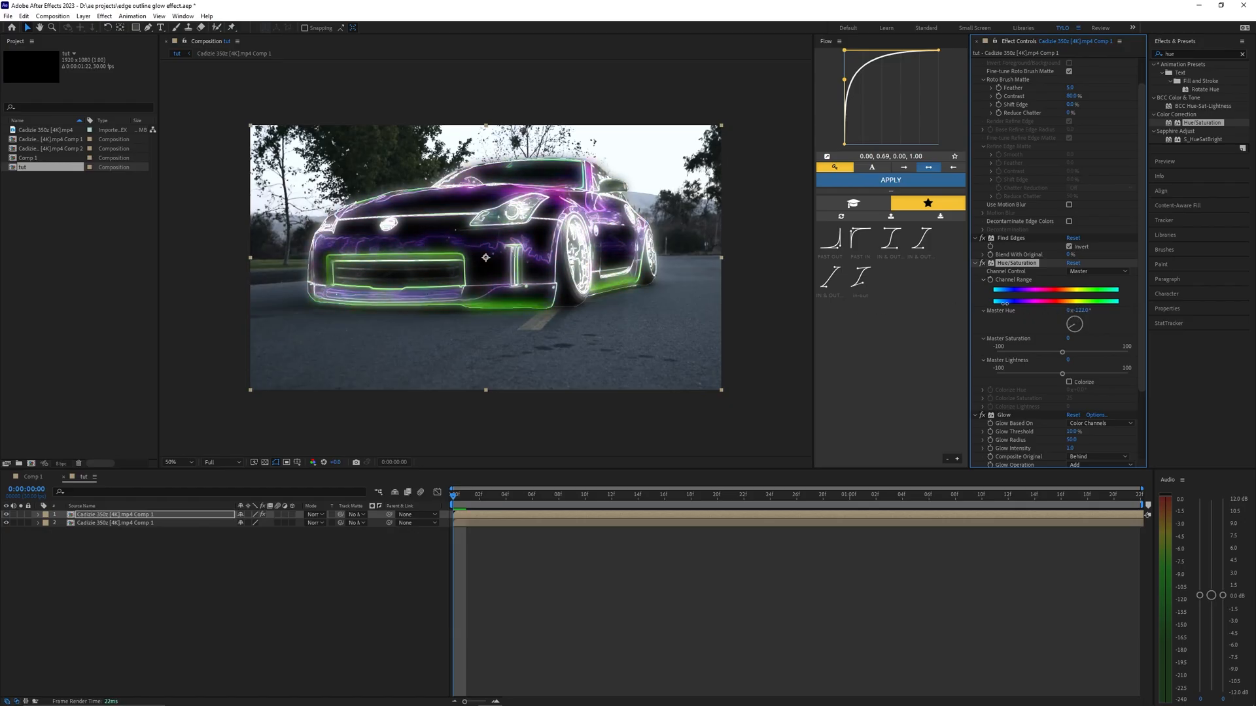
# Shift the Hue/Saturation Master Hue to recolour the glowing outlines red-orange and cyan.
pyautogui.moveTo(1073, 324); pyautogui.dragTo(1076, 320)
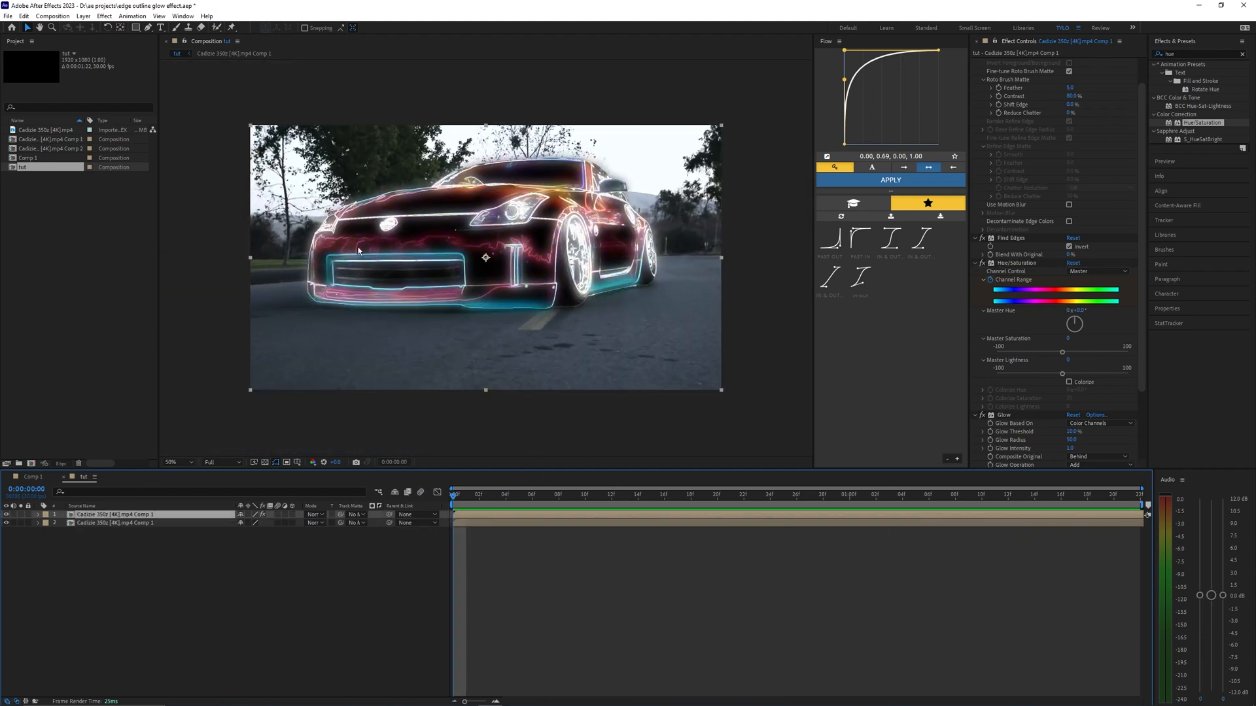
pyautogui.click(1193, 54)
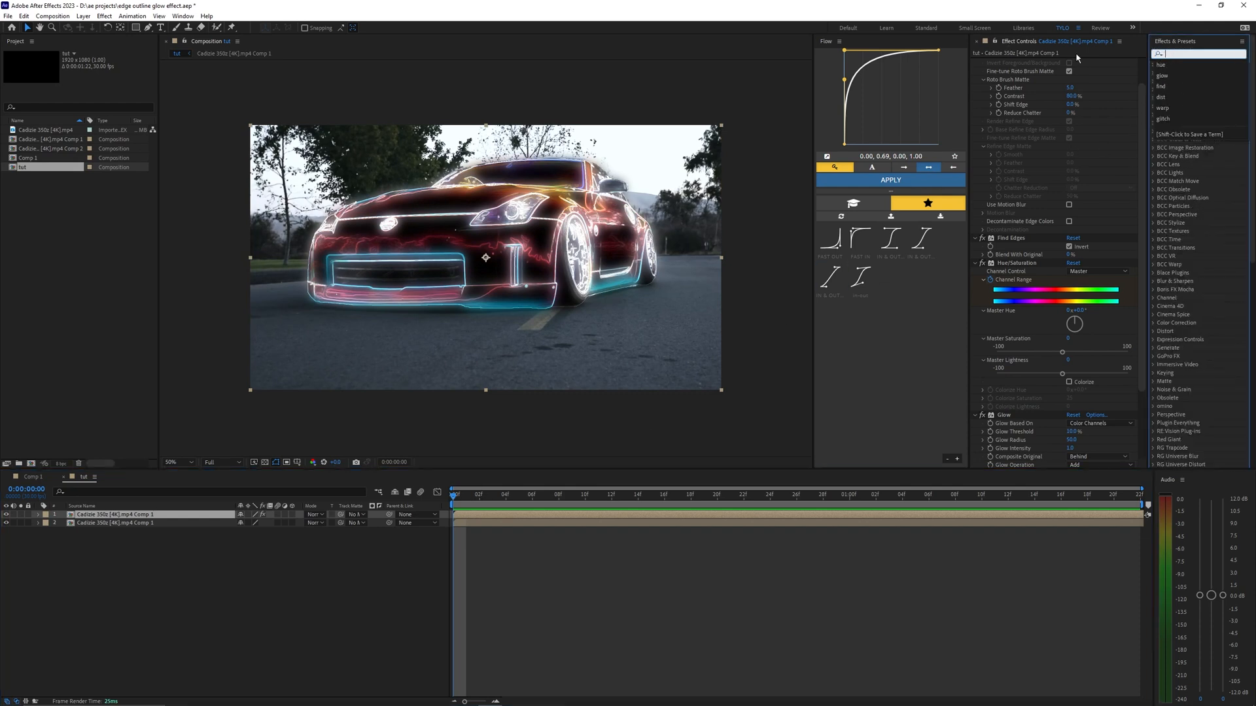
# Apply Linear Wipe and keyframe Transition Completion from 100% to 0% across the car.
pyautogui.write('linear')
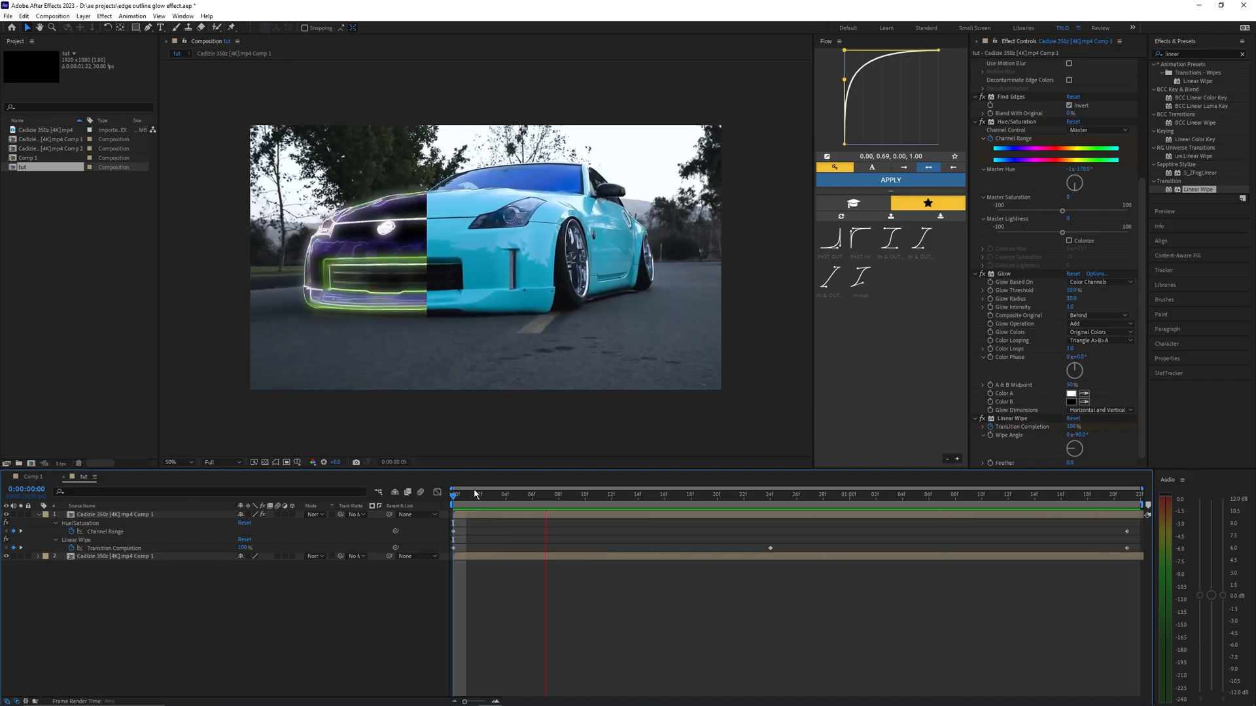
pyautogui.click(598, 494)
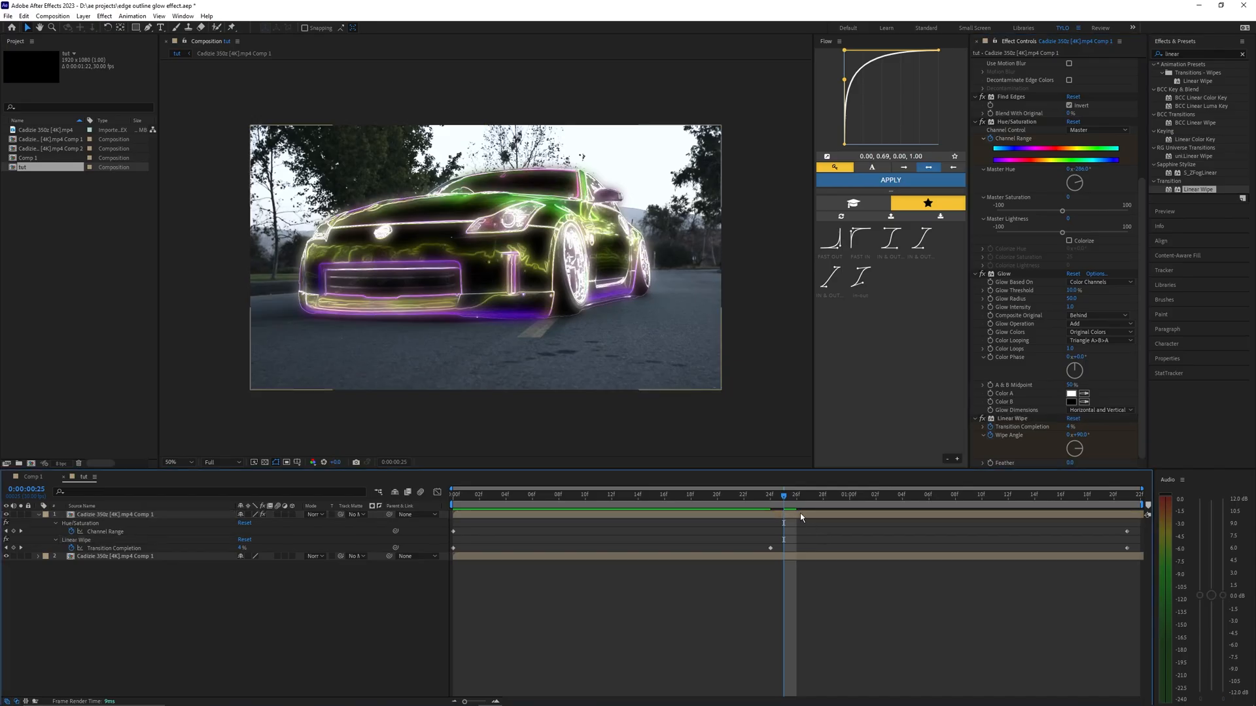
pyautogui.click(771, 494)
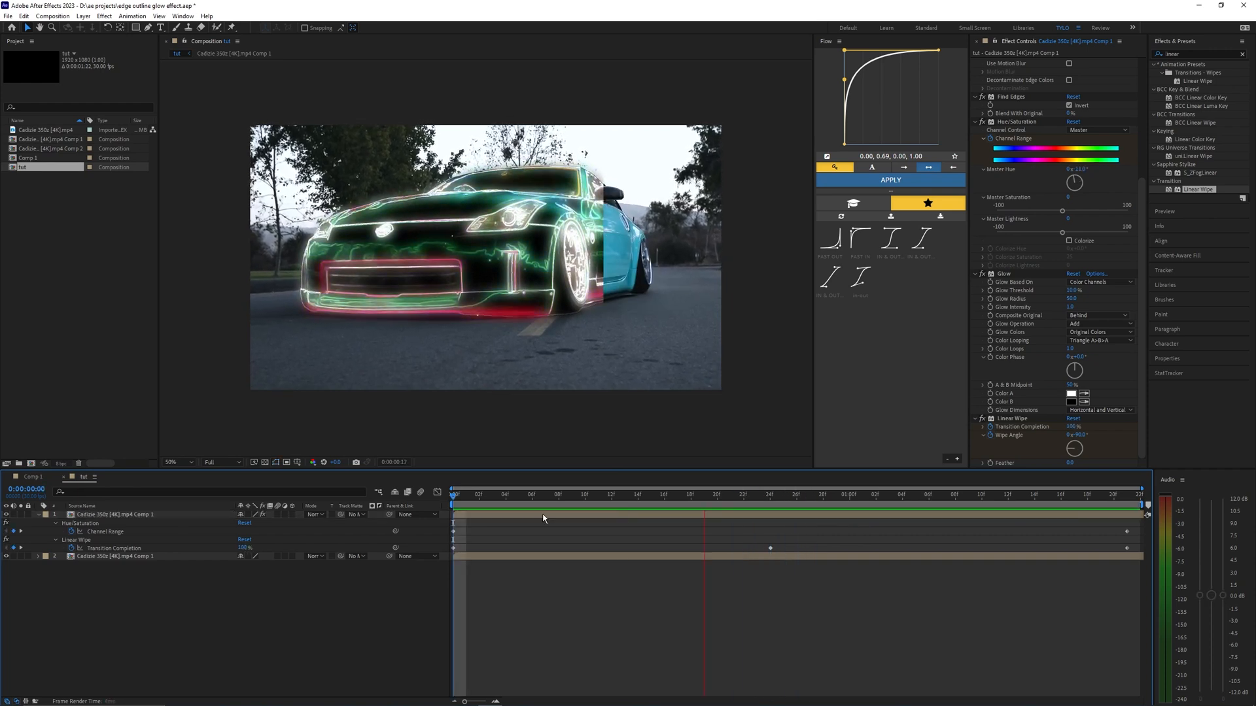
# Scrub the timeline to preview the feathered 150 wipe edge sweeping across the car.
pyautogui.moveTo(705, 489); pyautogui.dragTo(637, 489)
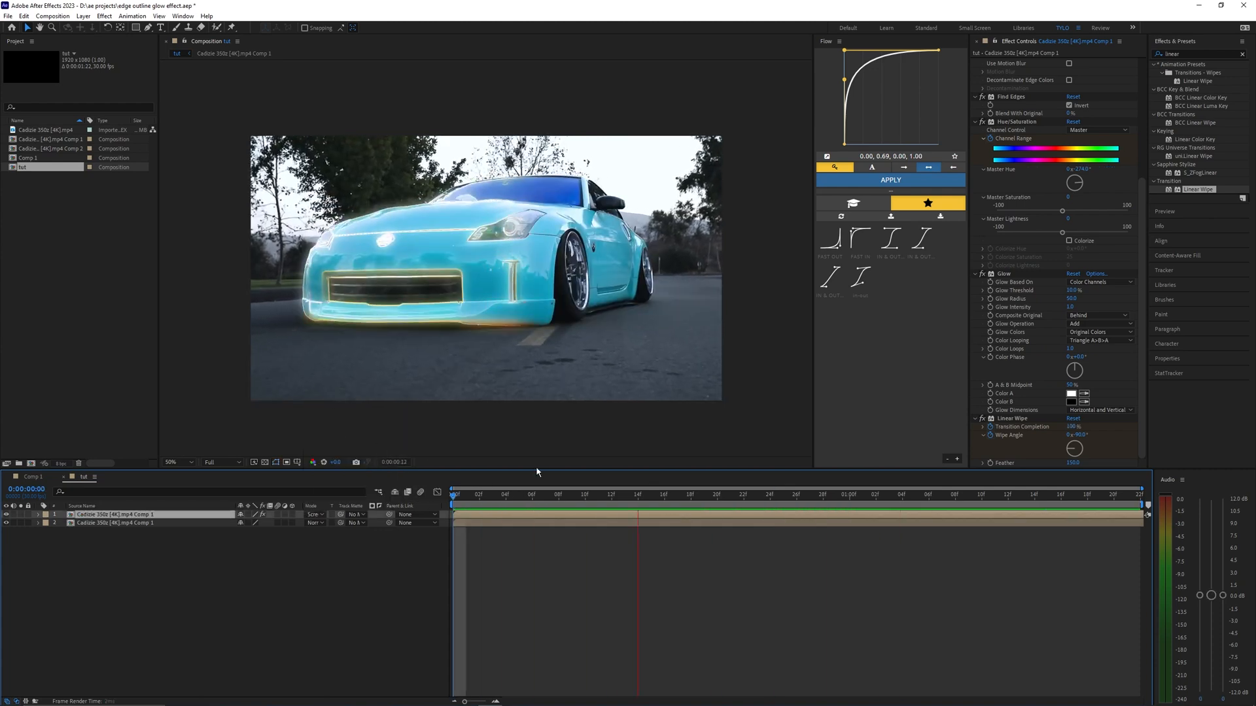
# Try Screen, Color and Overlay blending modes on the outline layer while previewing the wipe.
pyautogui.click(315, 514)
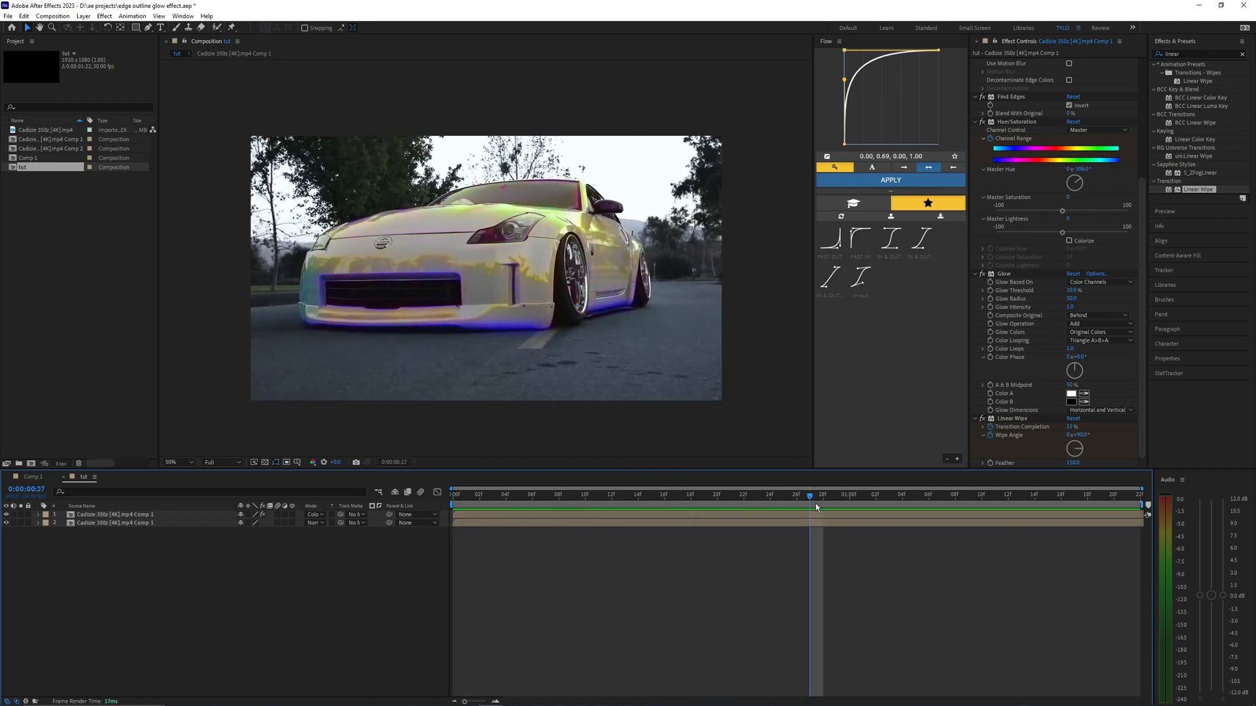
pyautogui.moveTo(808, 501); pyautogui.dragTo(928, 501)
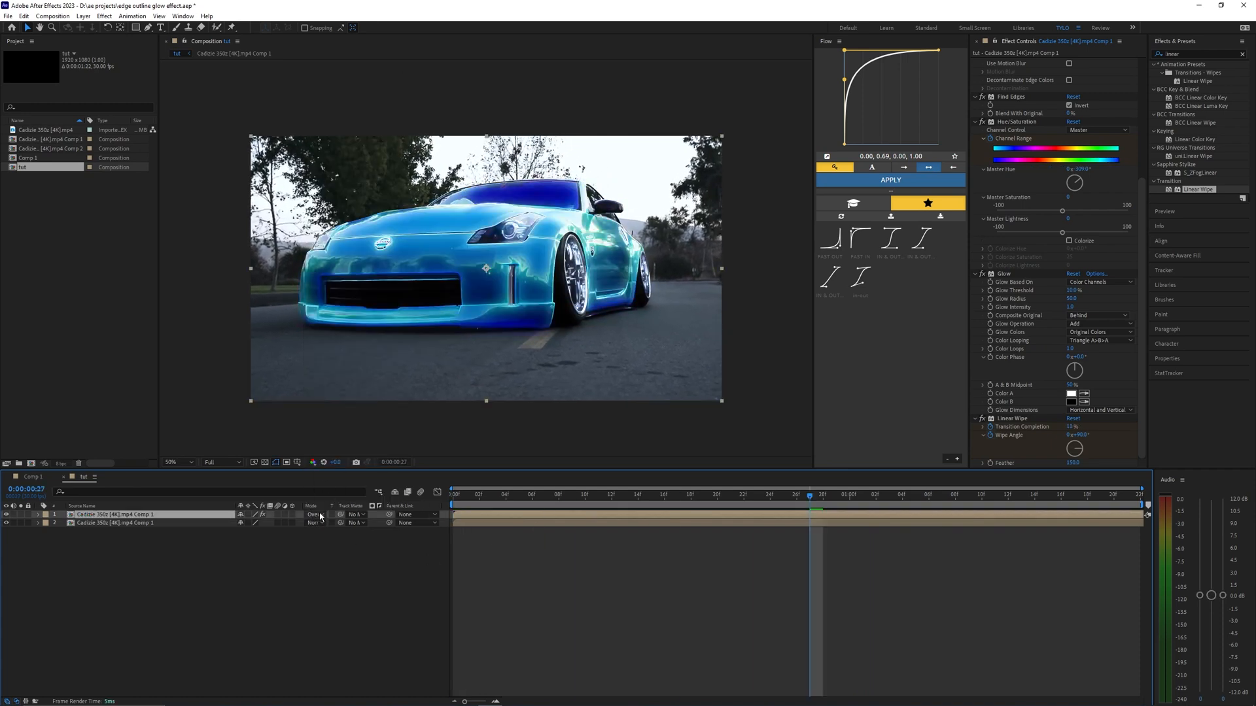
pyautogui.click(315, 514)
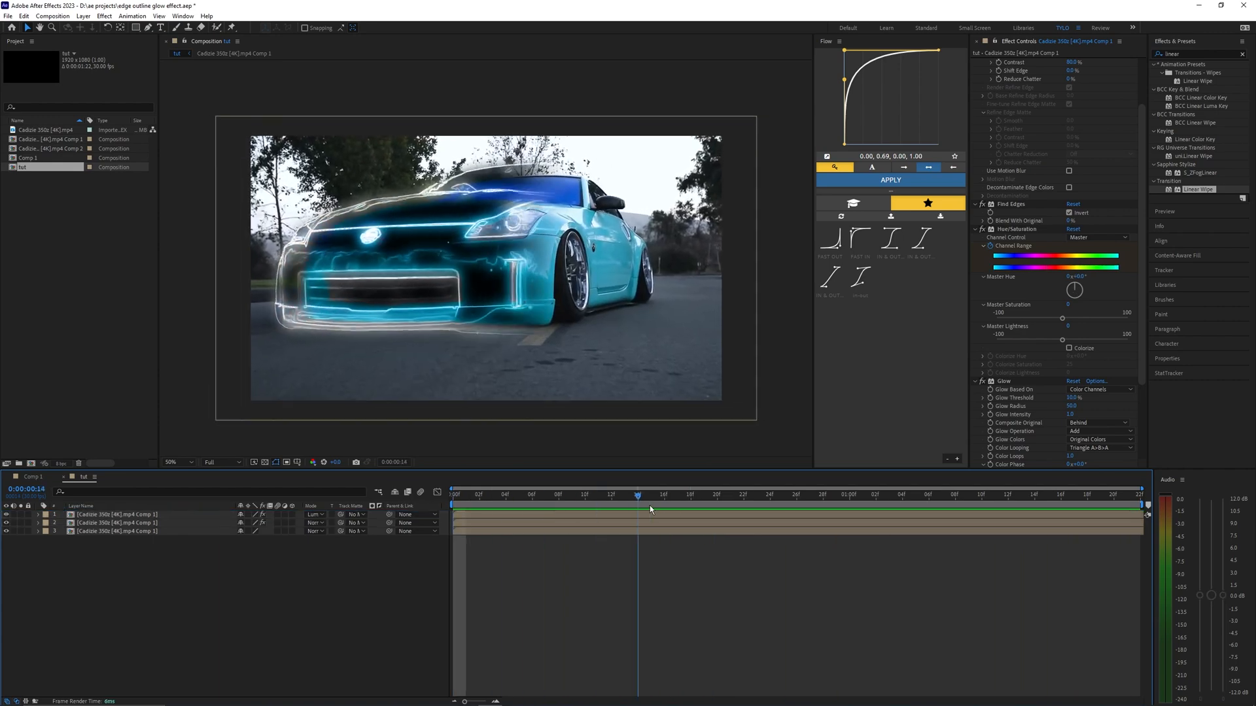
# Jump to a later frame to check the cyan outlines tracing the car's front and wheels.
pyautogui.click(663, 494)
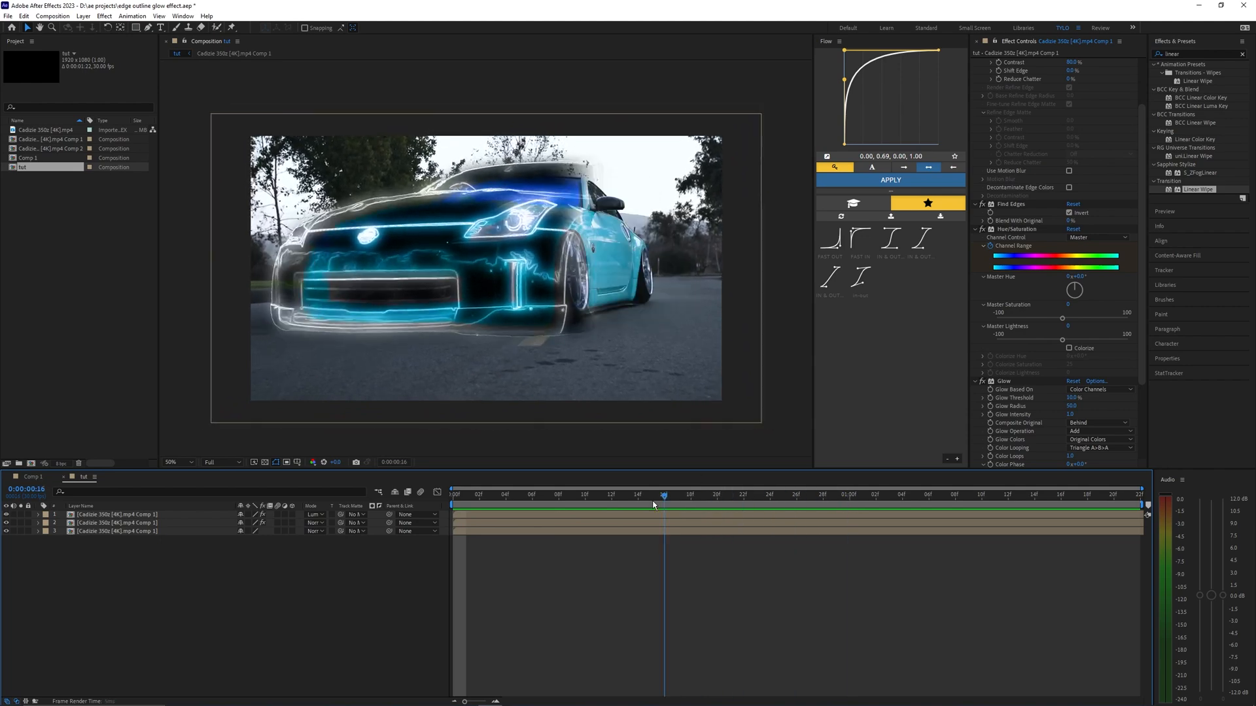